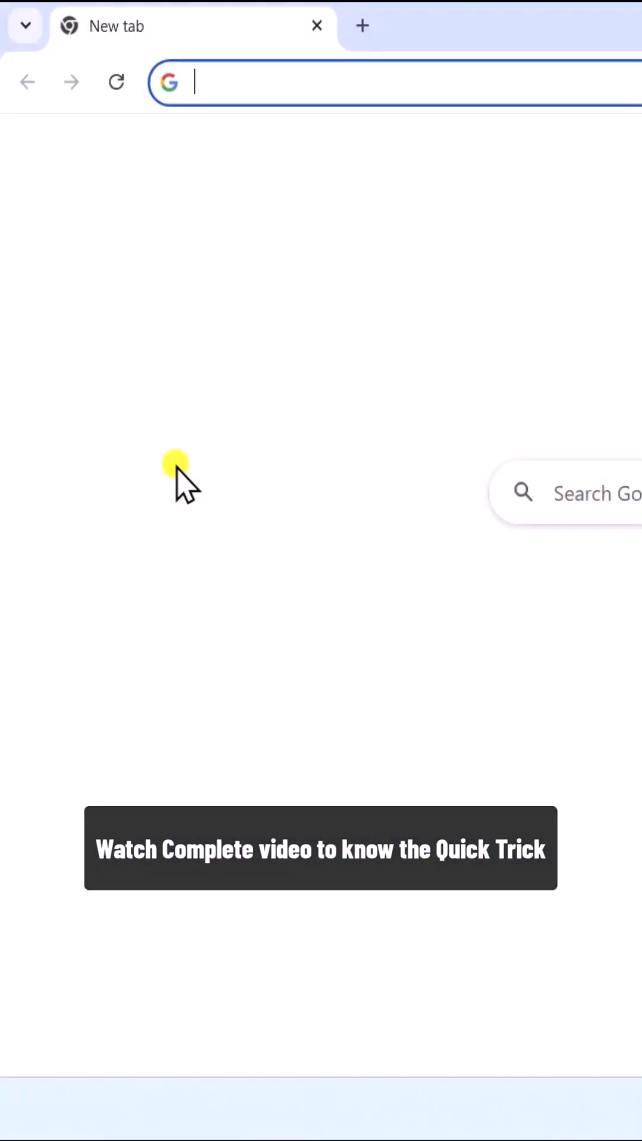
Search 'vis…' from a new tab to reach Microsoft Learn's latest supported Visual C++ Redistributable page.
{"action": "type", "text": "vis"}
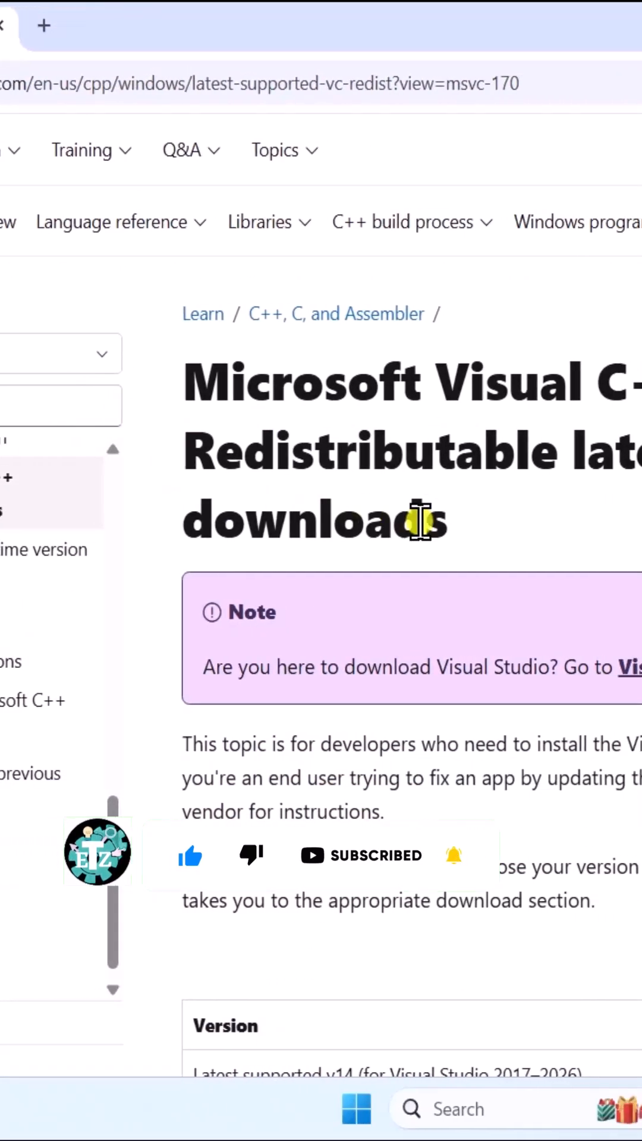
Jump to the 'Latest supported Redistributable version' section listing ARM64, X86 and X64 downloads.
{"action": "scroll", "scroll_direction": "down", "scroll_amount": 3}
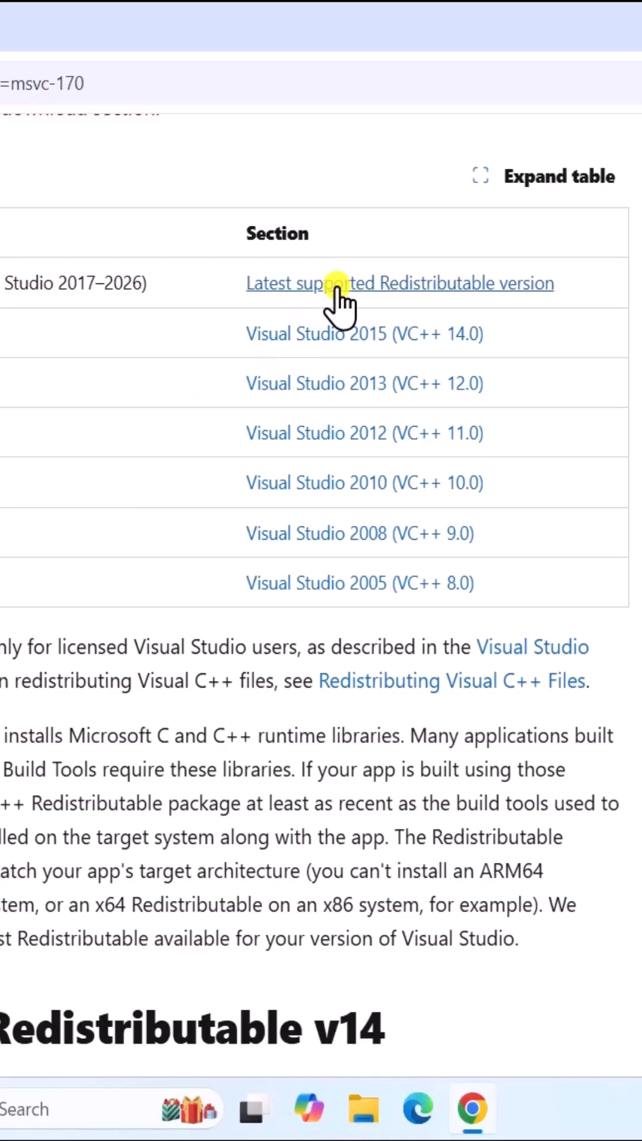
{"action": "left_click", "coordinate": [398, 282]}
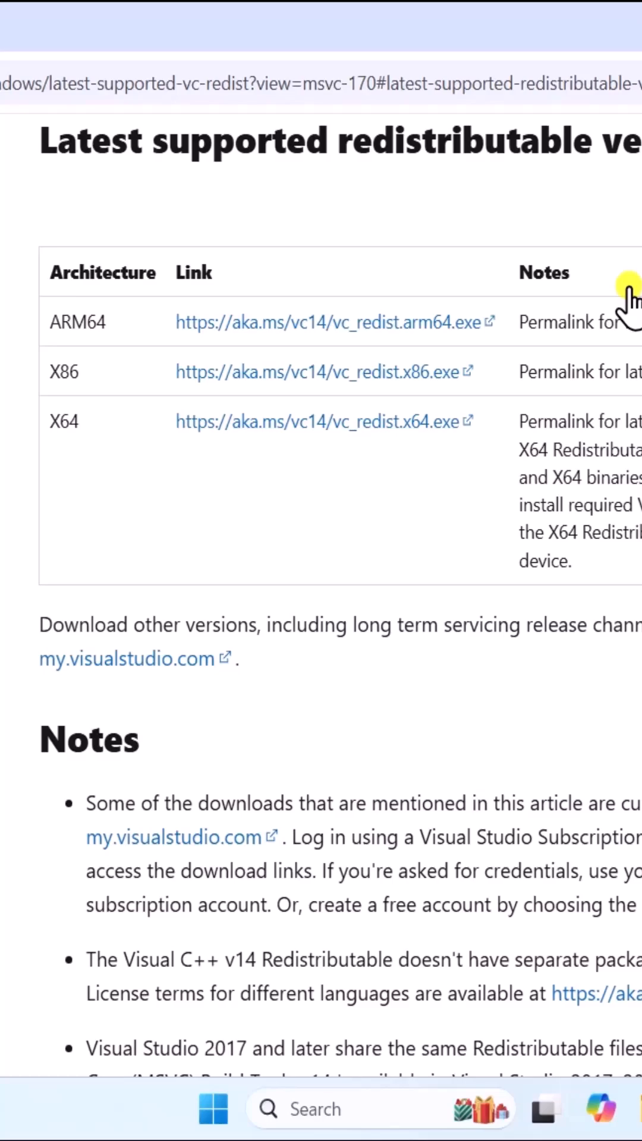
{"action": "scroll", "scroll_direction": "down", "scroll_amount": 3}
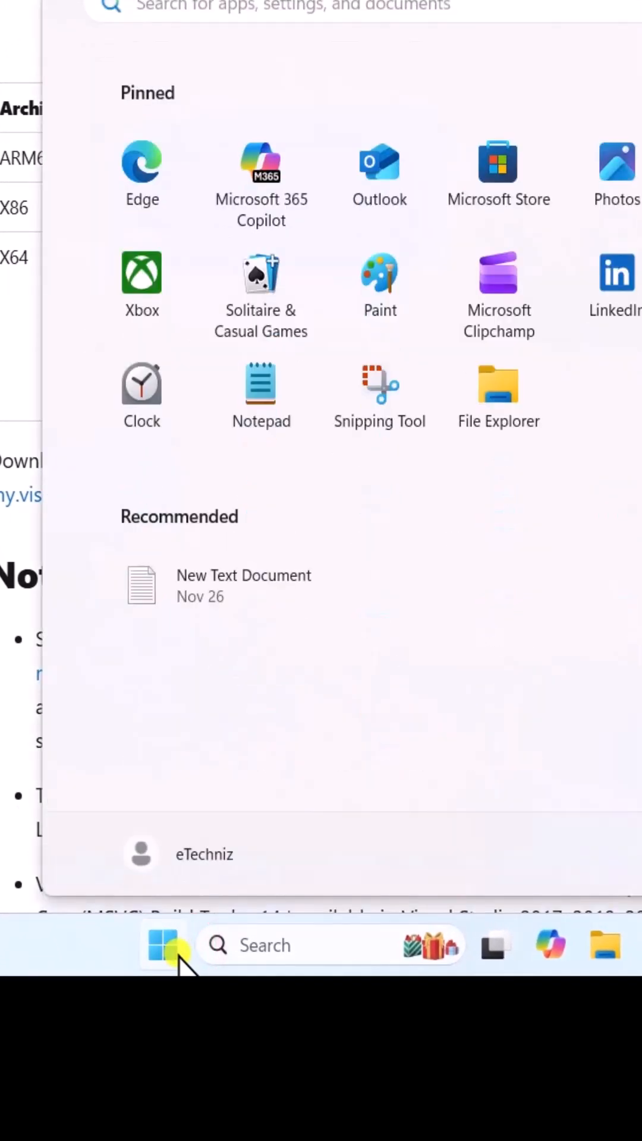
Open Windows Settings and review the System page's computer details.
{"action": "left_click", "coordinate": [165, 944]}
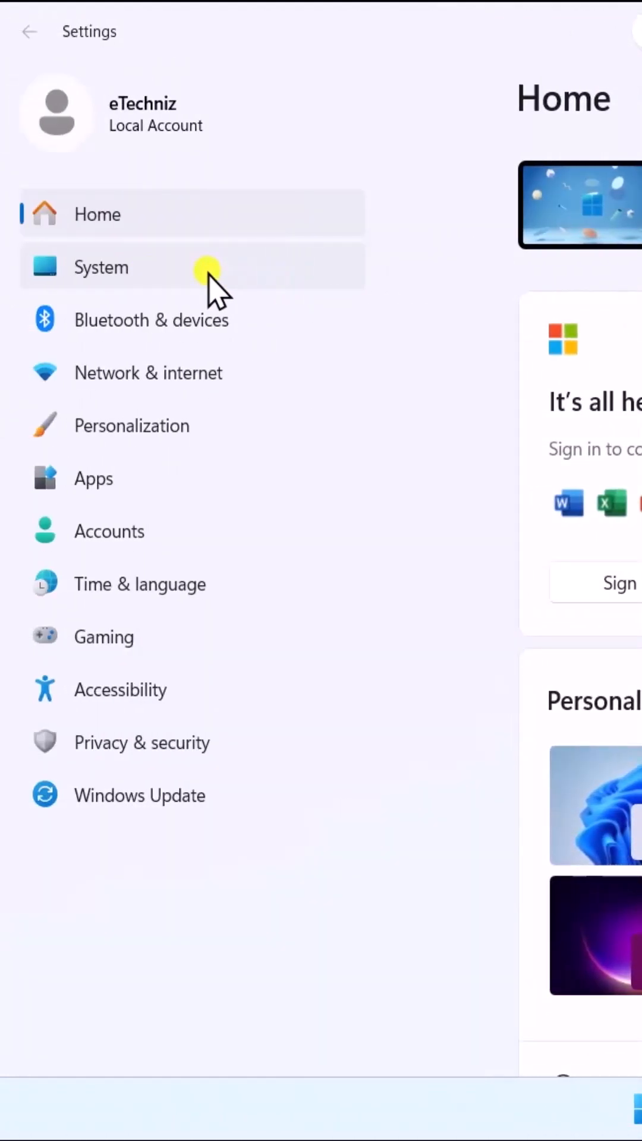
{"action": "left_click", "coordinate": [101, 267]}
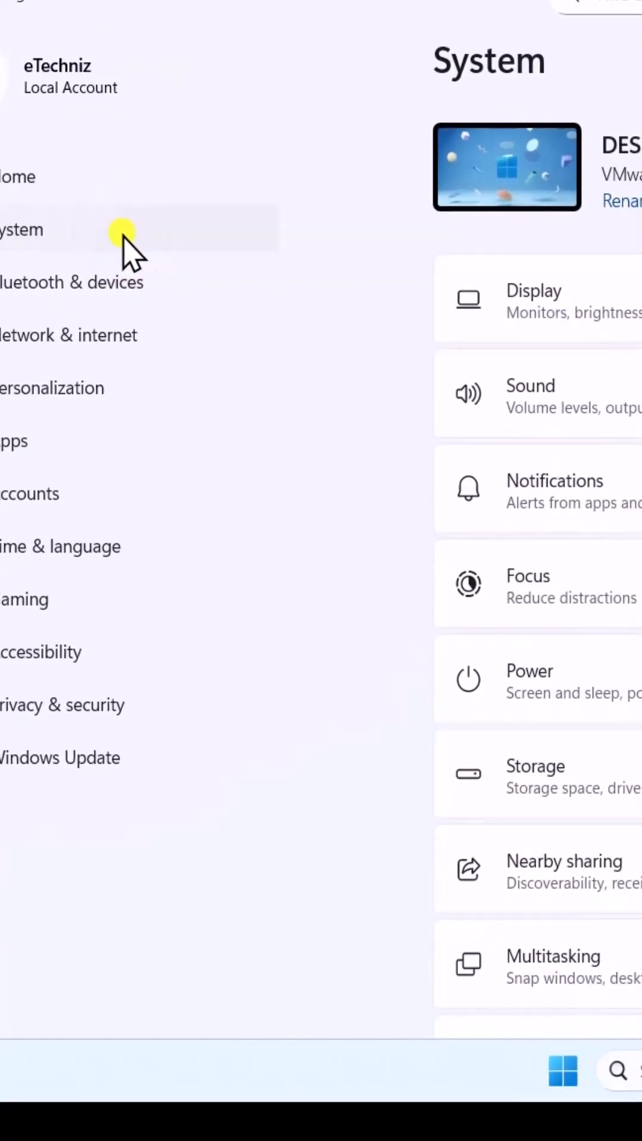
{"action": "scroll", "scroll_direction": "down", "scroll_amount": 3}
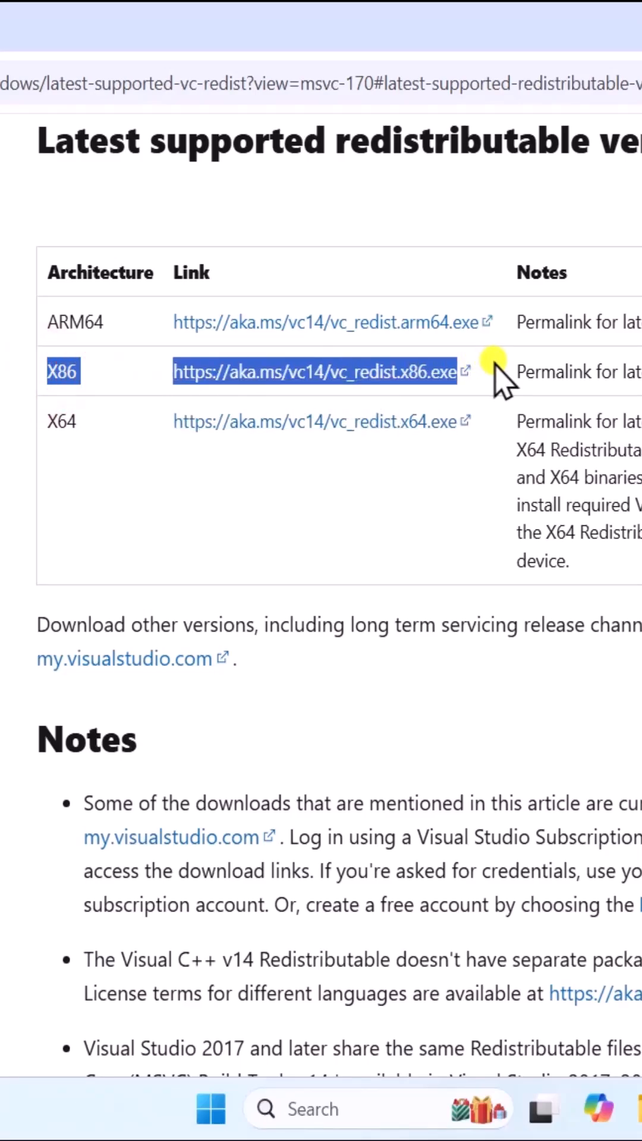
{"action": "mouse_move", "coordinate": [404, 440]}
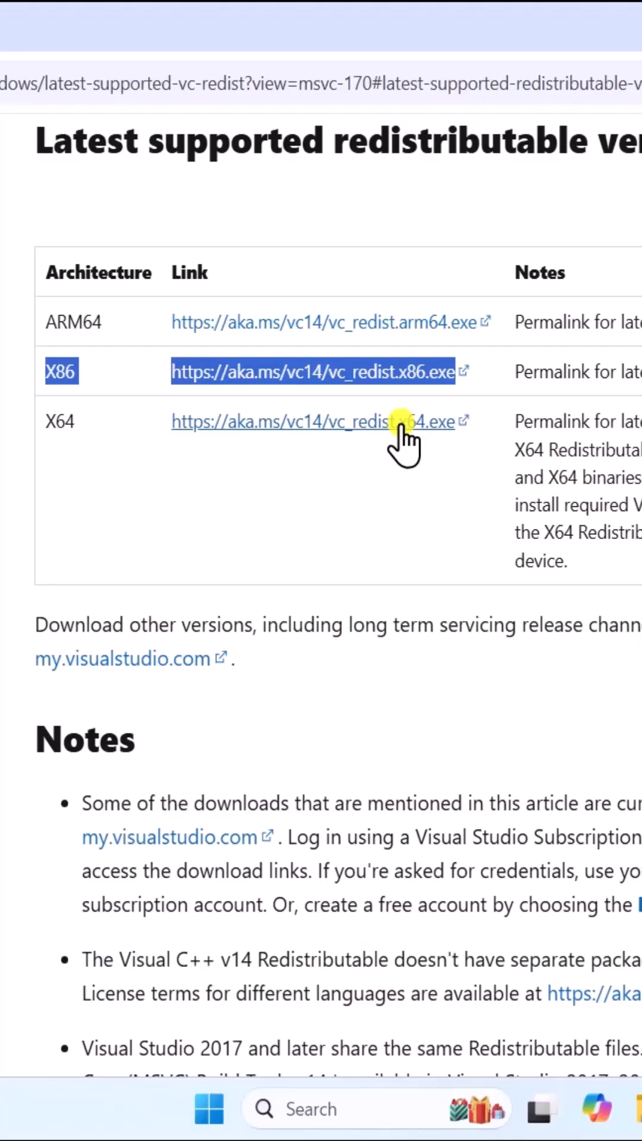
Download vc_redist.x64.exe from the X64 row and run the installer.
{"action": "left_click", "coordinate": [393, 421]}
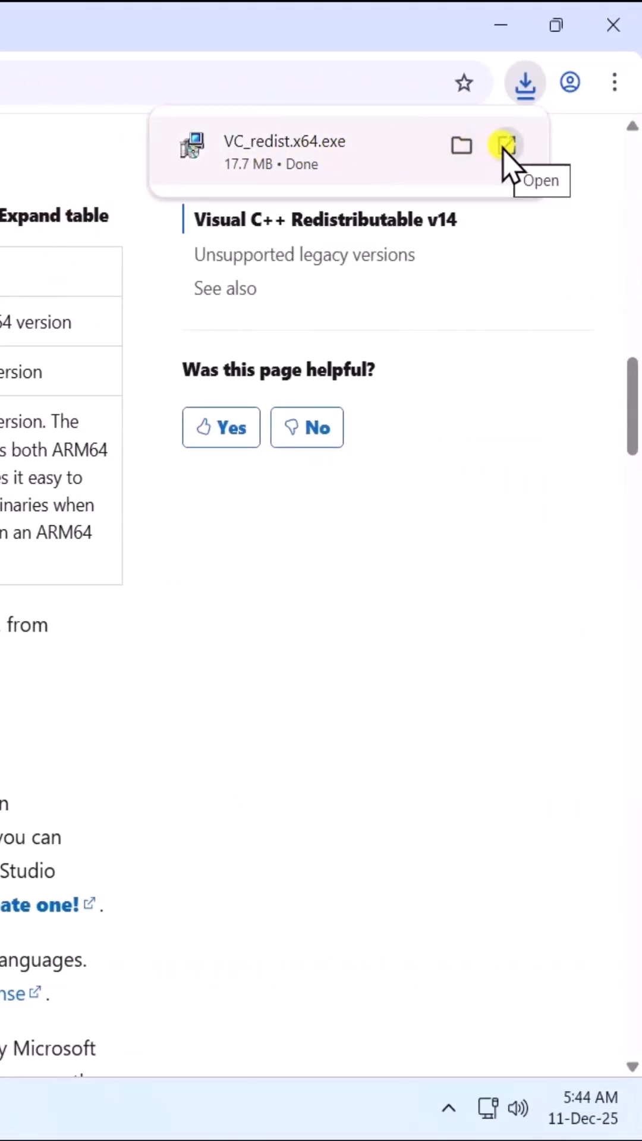
{"action": "left_click", "coordinate": [502, 145]}
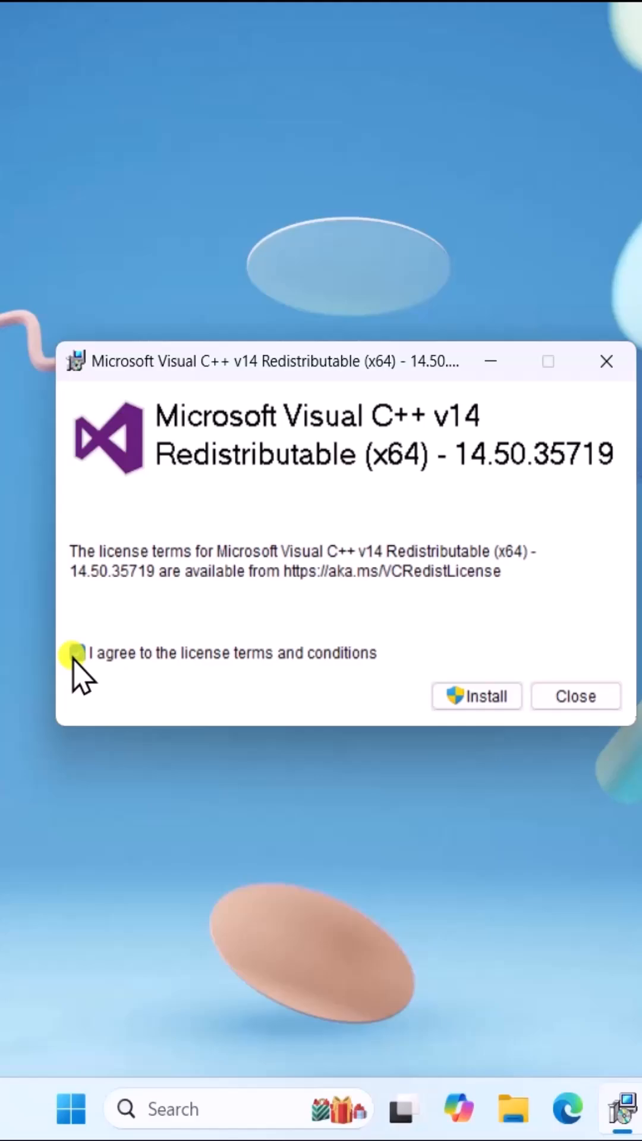
Accept the license terms, approve User Account Control, and close the finished setup.
{"action": "left_click", "coordinate": [476, 696]}
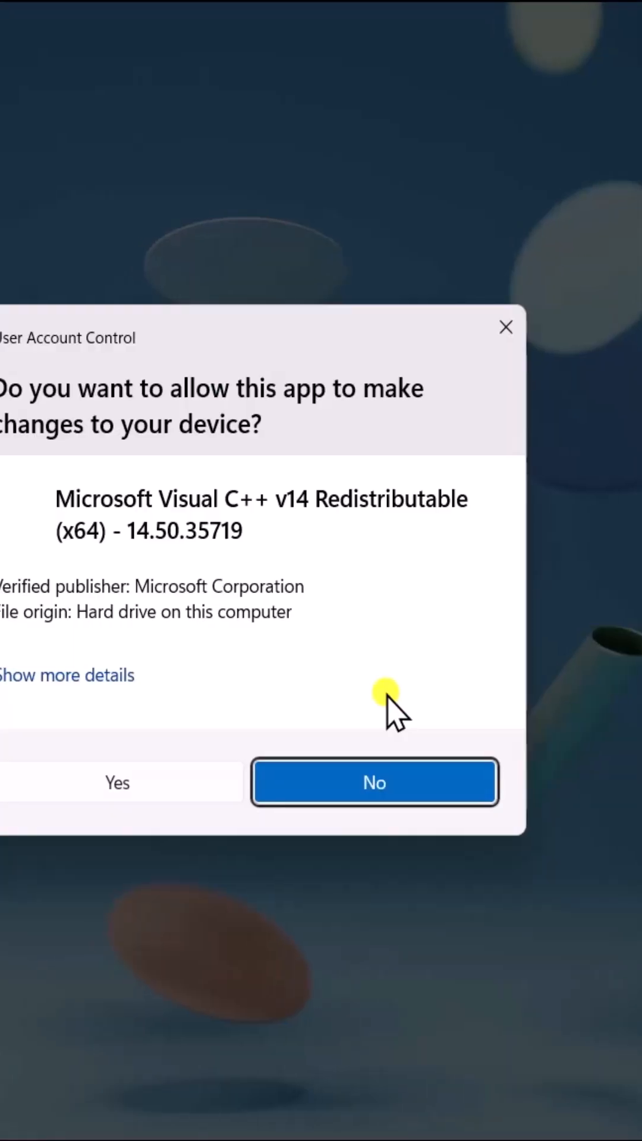
{"action": "left_click", "coordinate": [116, 782]}
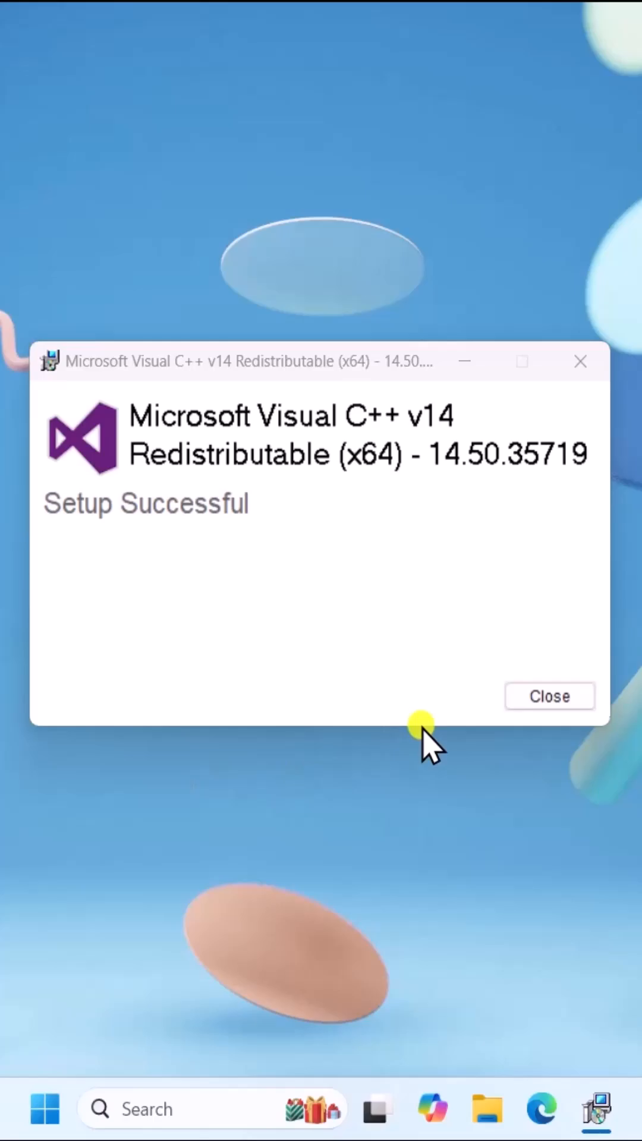
{"action": "left_click", "coordinate": [548, 696]}
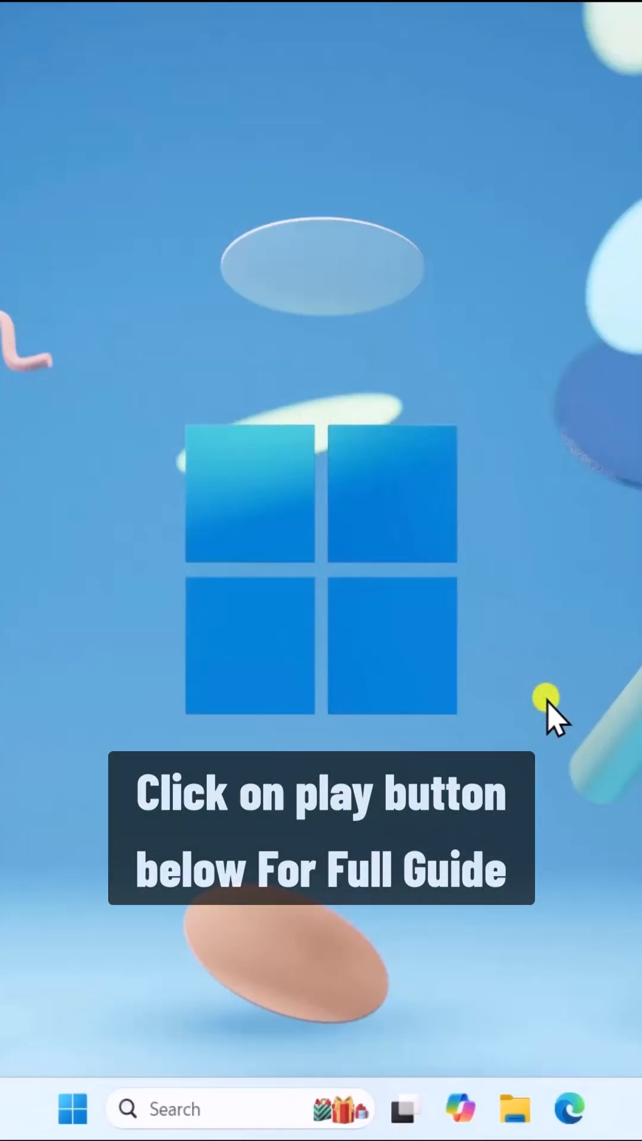